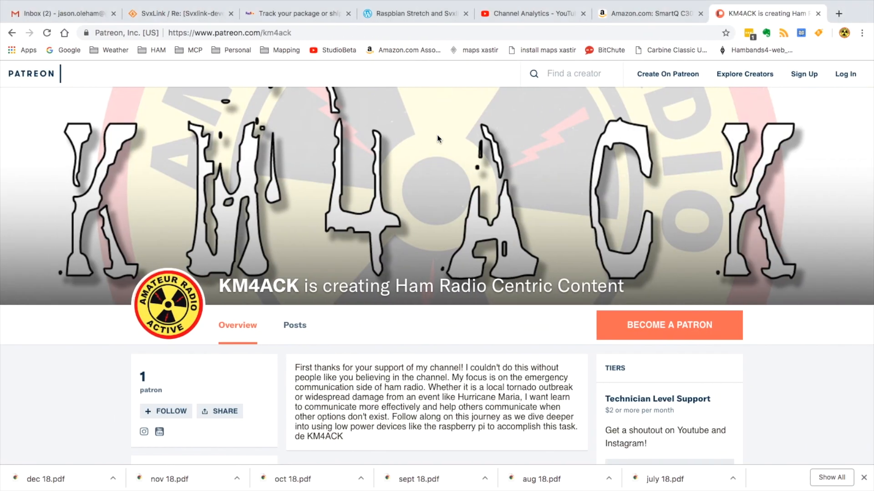
mouse_move(131, 391)
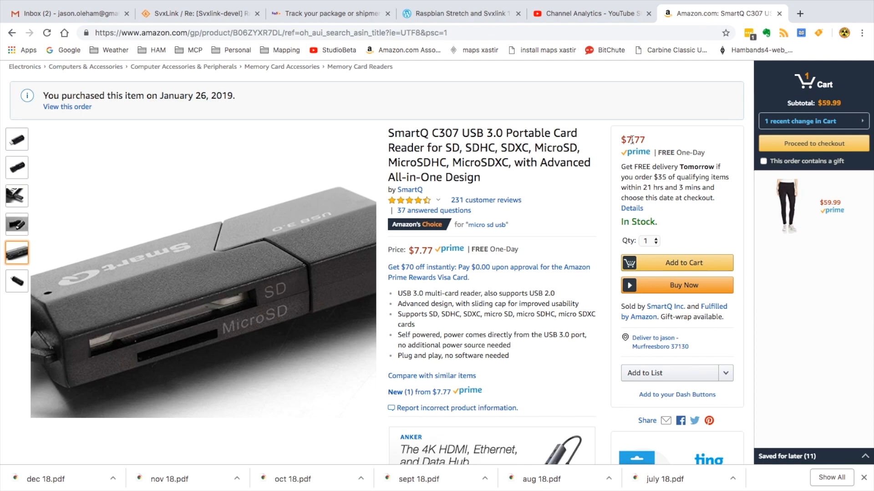
mouse_move(650, 141)
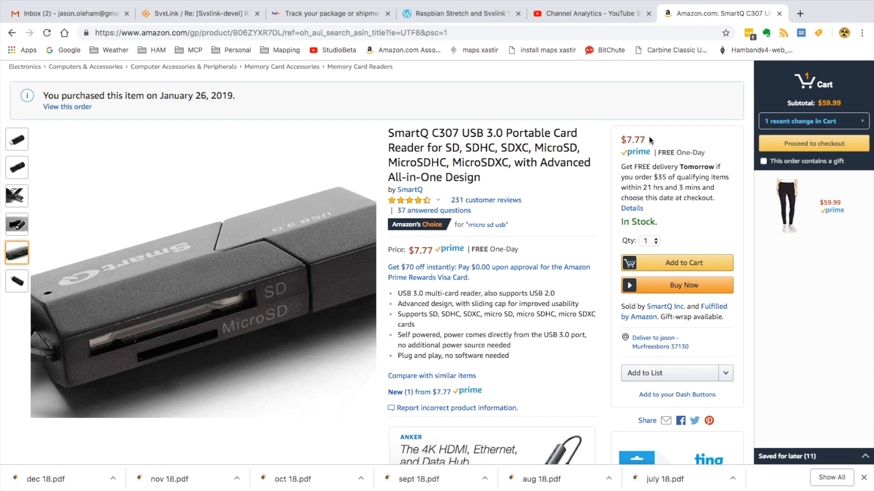
mouse_move(161, 103)
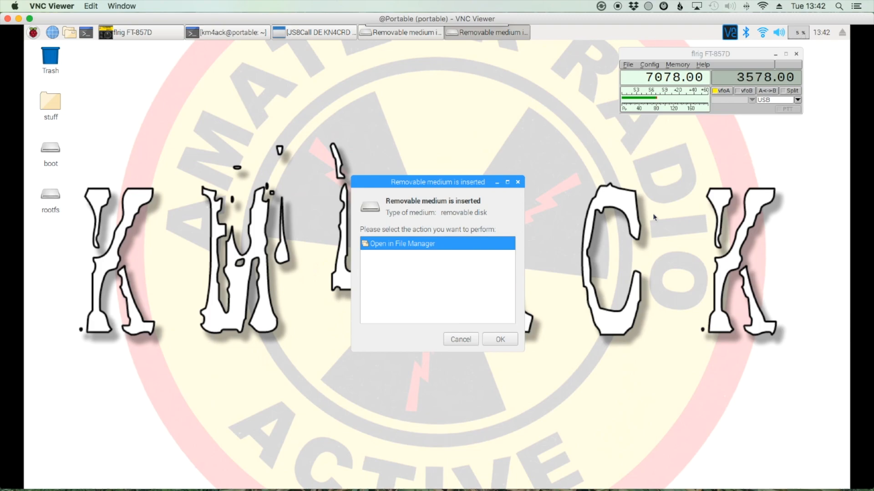
mouse_move(634, 226)
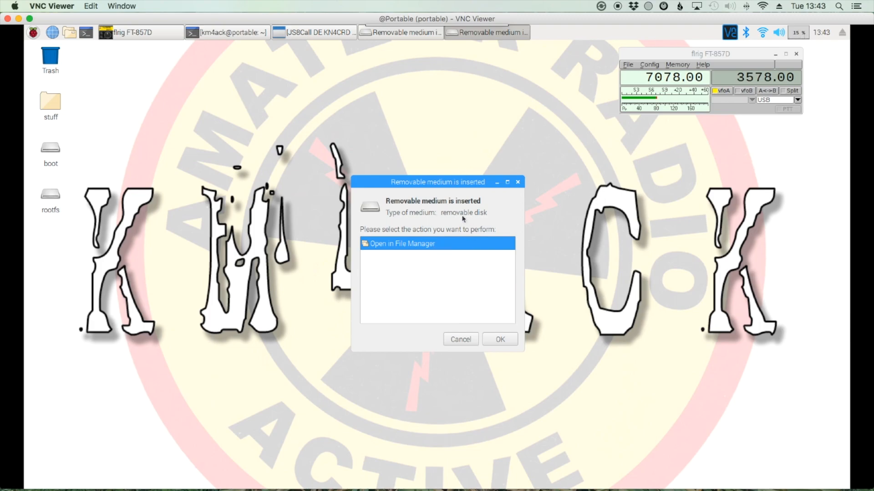
mouse_move(419, 271)
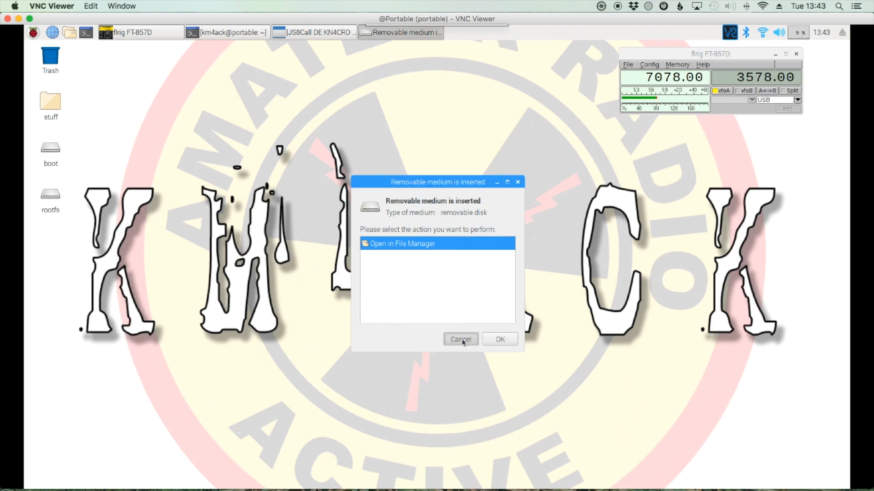
Cancel the 'Removable medium is inserted' prompt without opening the card.
click(460, 340)
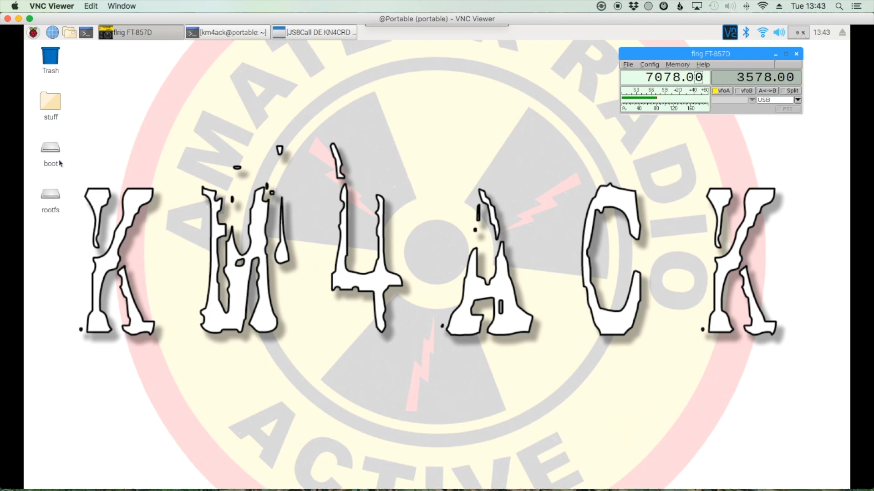
mouse_move(109, 154)
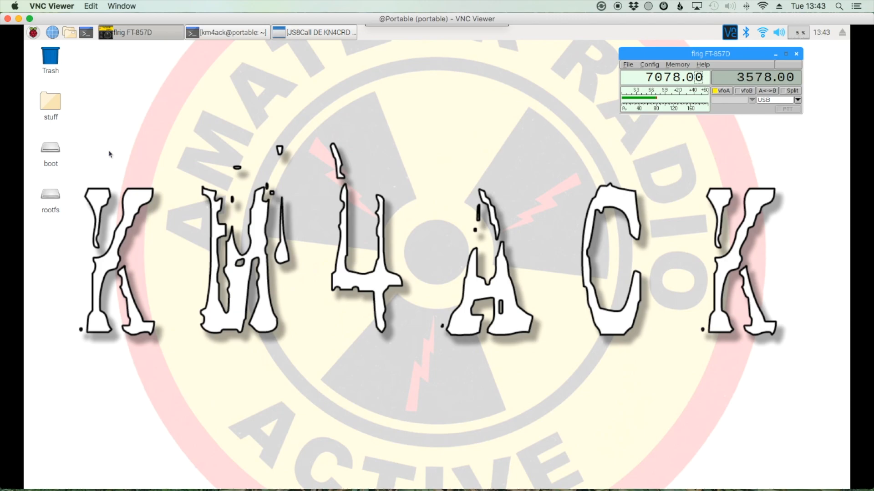
Launch SD Card Copier from the Raspberry menu's Accessories submenu.
click(33, 31)
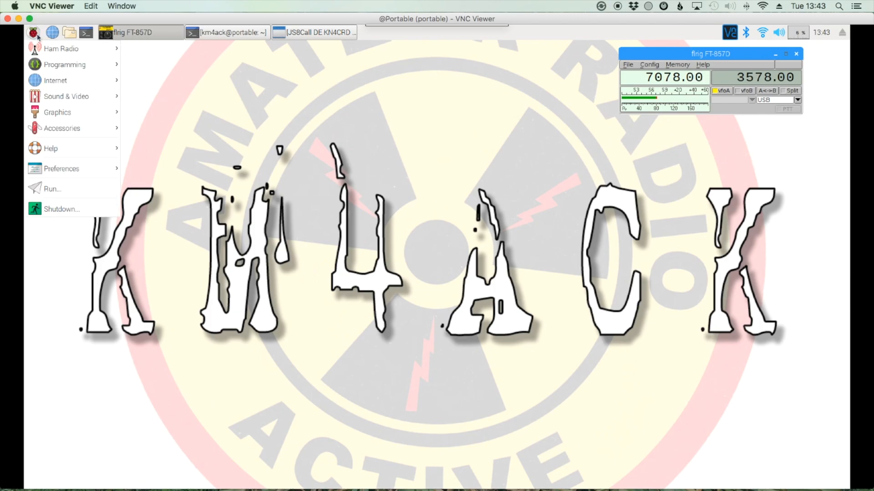
mouse_move(57, 112)
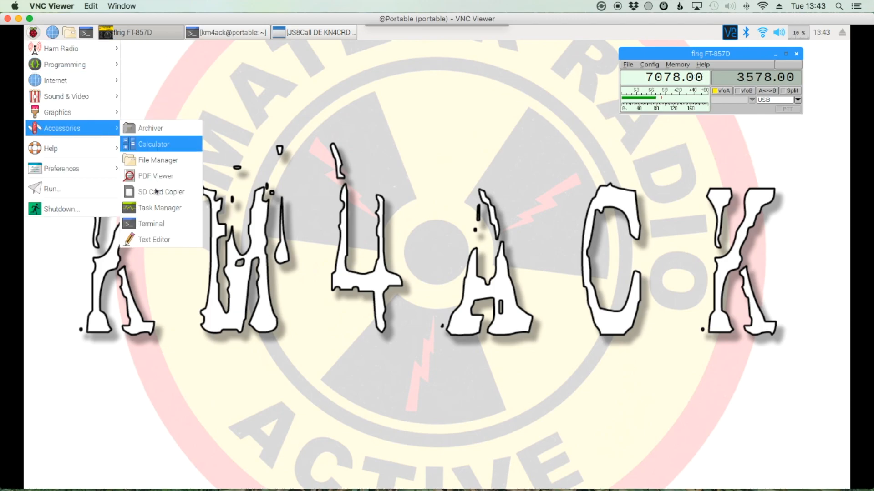
click(161, 192)
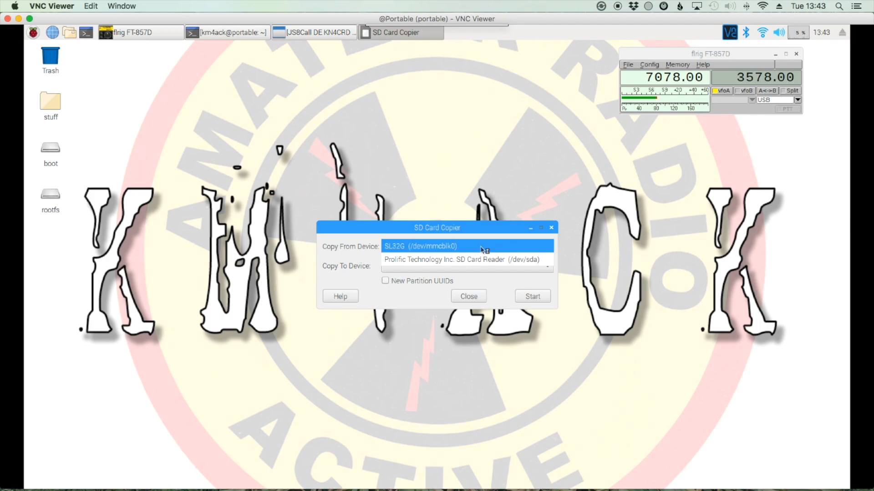
mouse_move(437, 247)
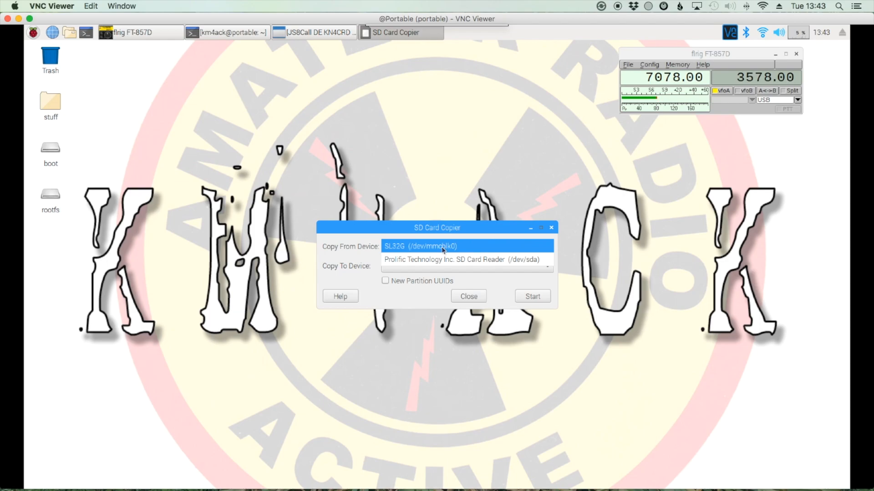
Copy from SL32G (/dev/mmcblk0) to Prolific SD Card Reader (/dev/sda) with New Partition UUIDs.
click(465, 246)
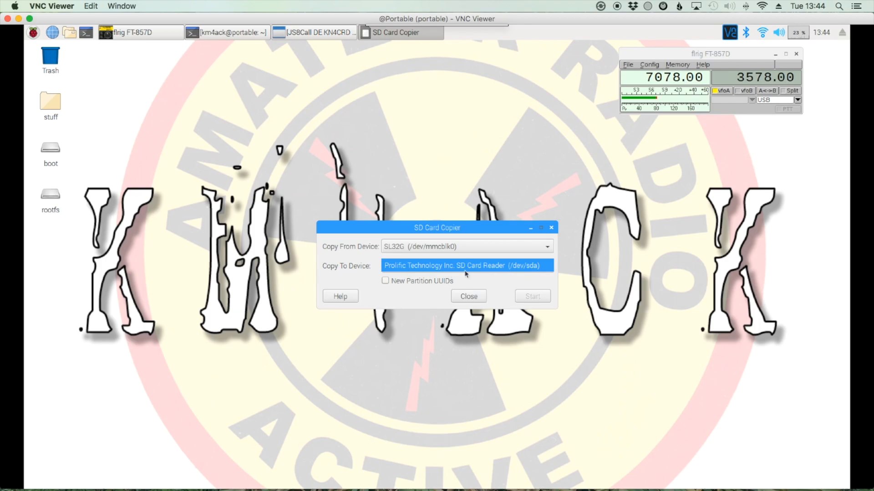
click(466, 266)
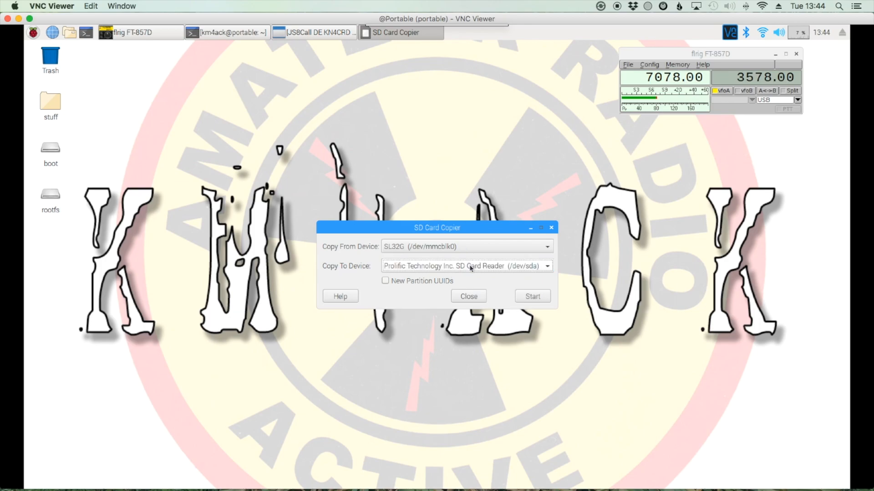
mouse_move(390, 295)
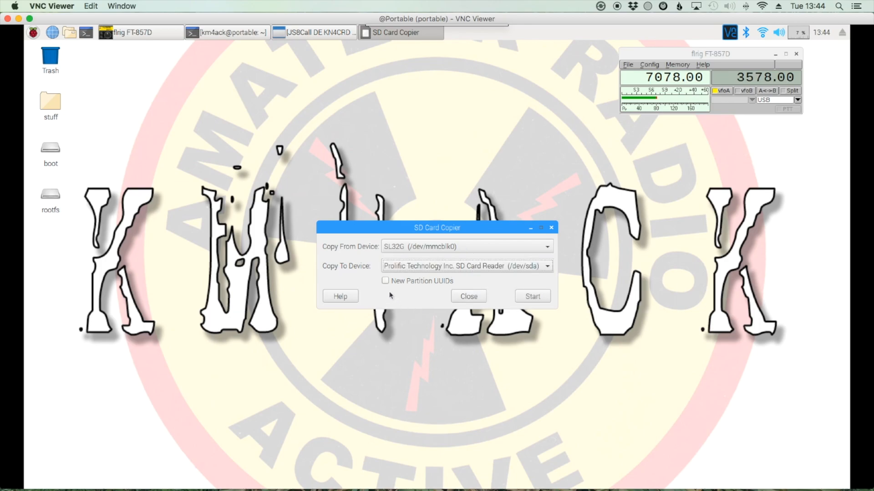
click(385, 281)
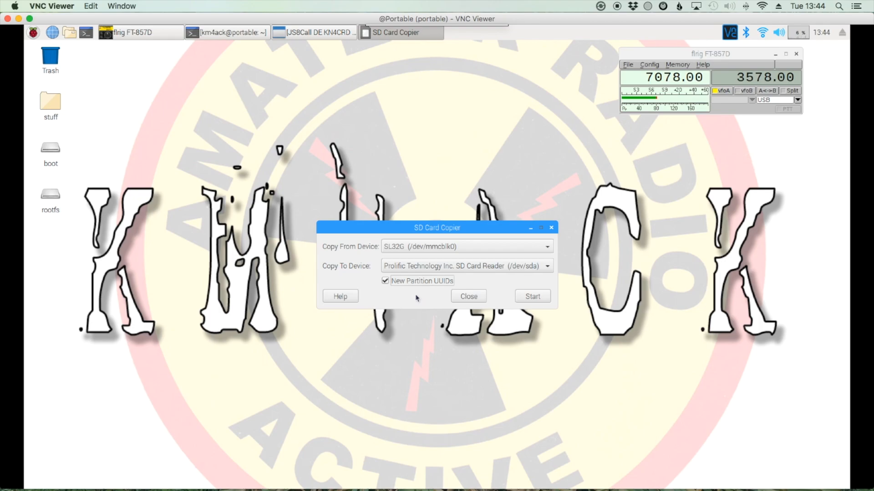
mouse_move(574, 305)
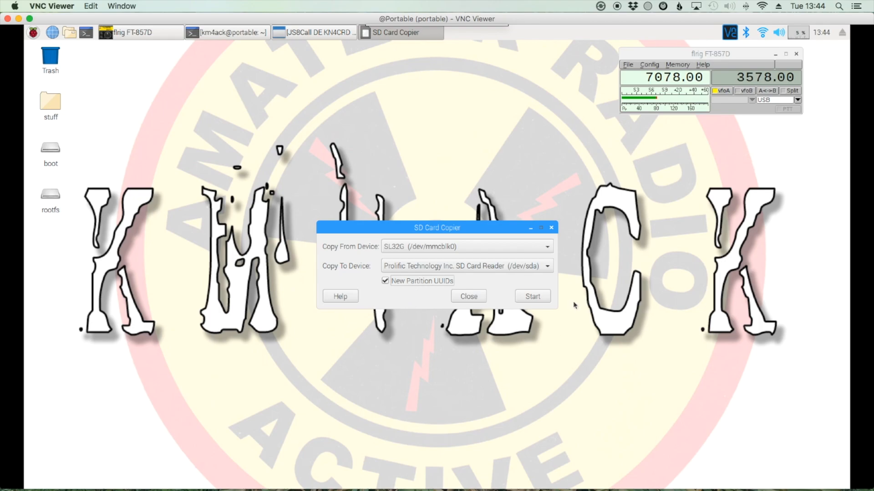
mouse_move(532, 295)
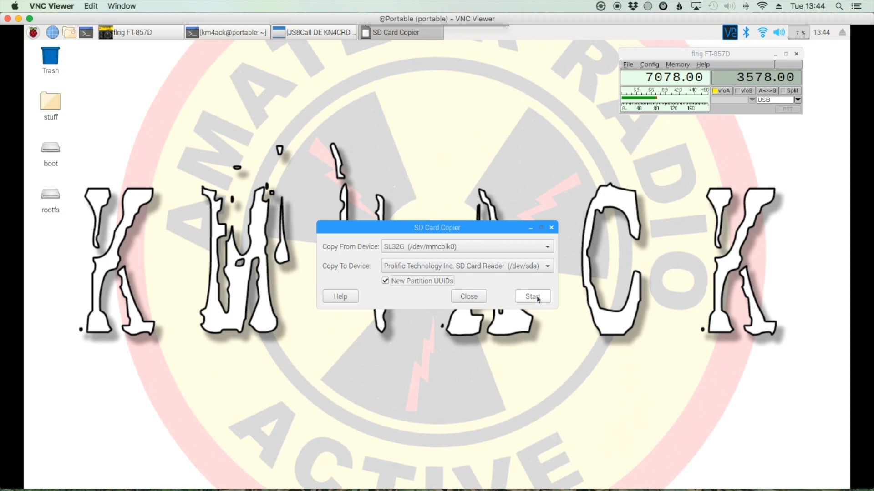
Start the copy and confirm erasing the USB card reader's contents.
click(531, 296)
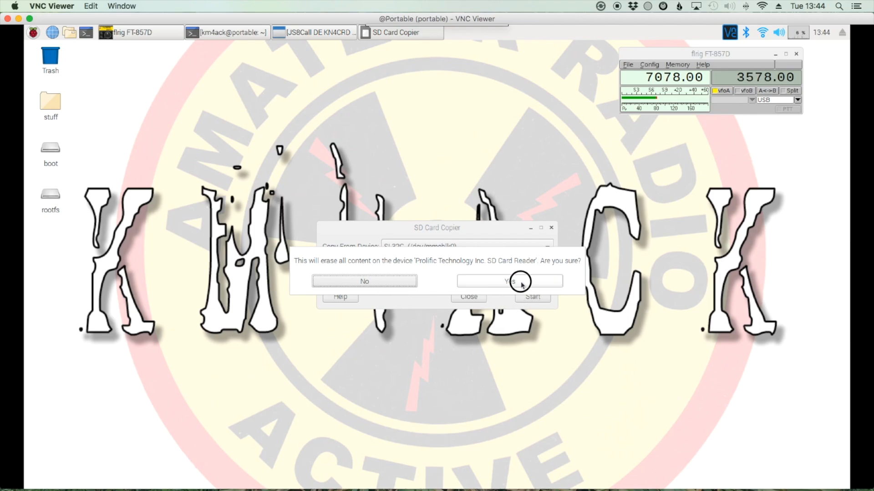
click(509, 281)
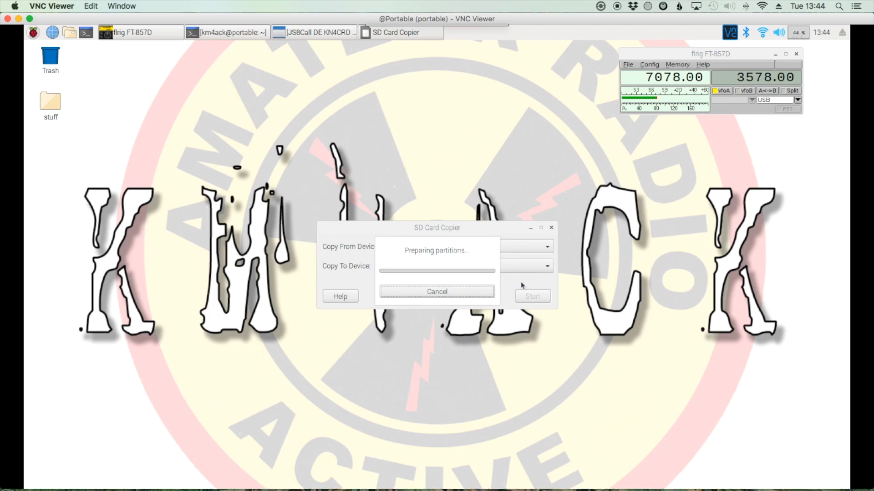